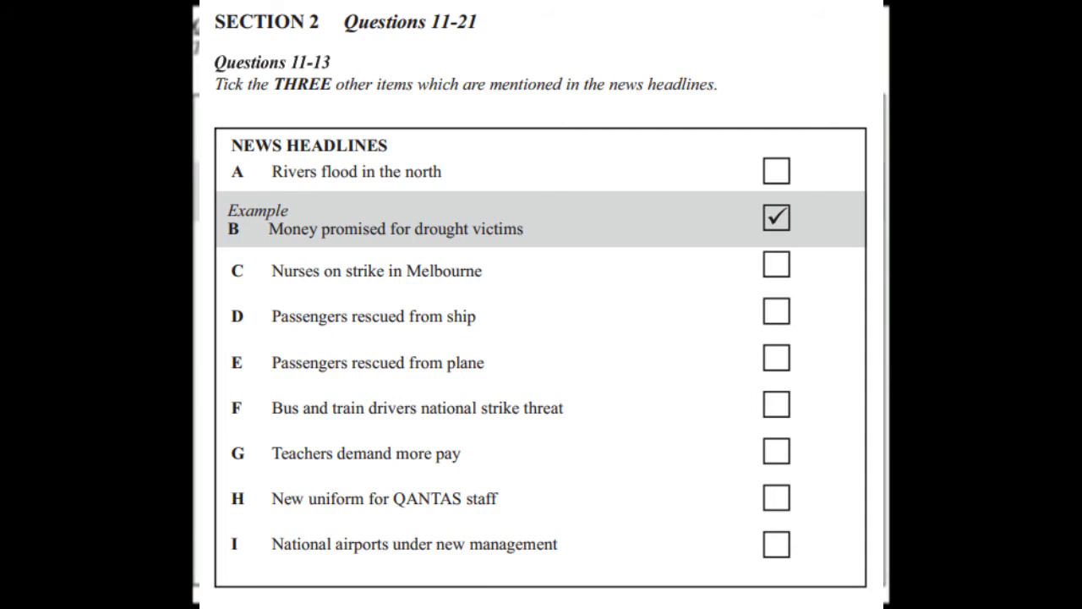
{"action": "scroll", "scroll_direction": "down", "scroll_amount": 3}
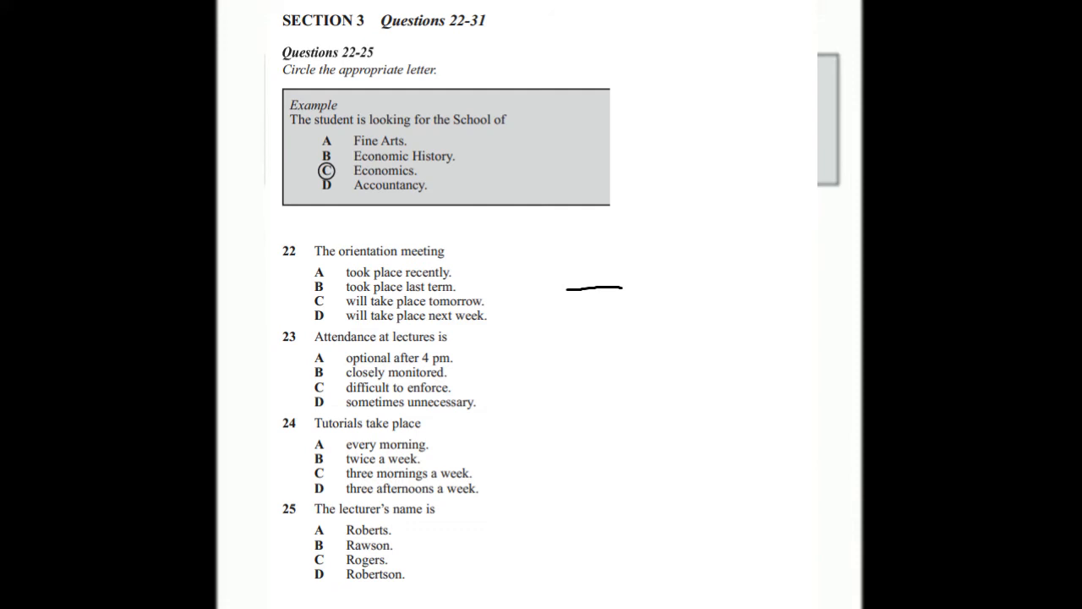
{"action": "scroll", "scroll_direction": "down", "scroll_amount": 3}
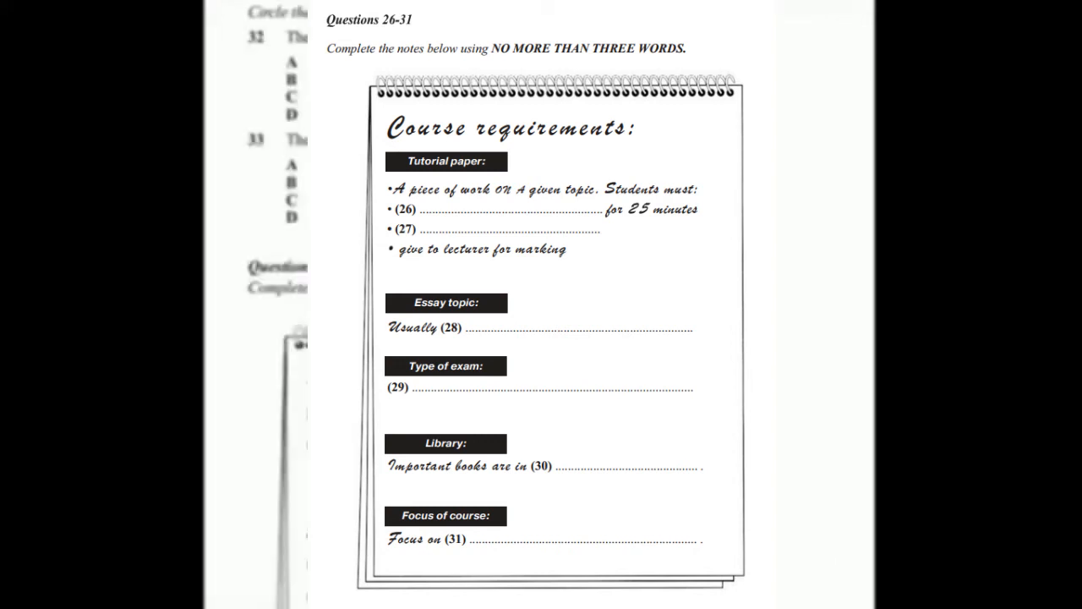
{"action": "scroll", "scroll_direction": "down", "scroll_amount": 3}
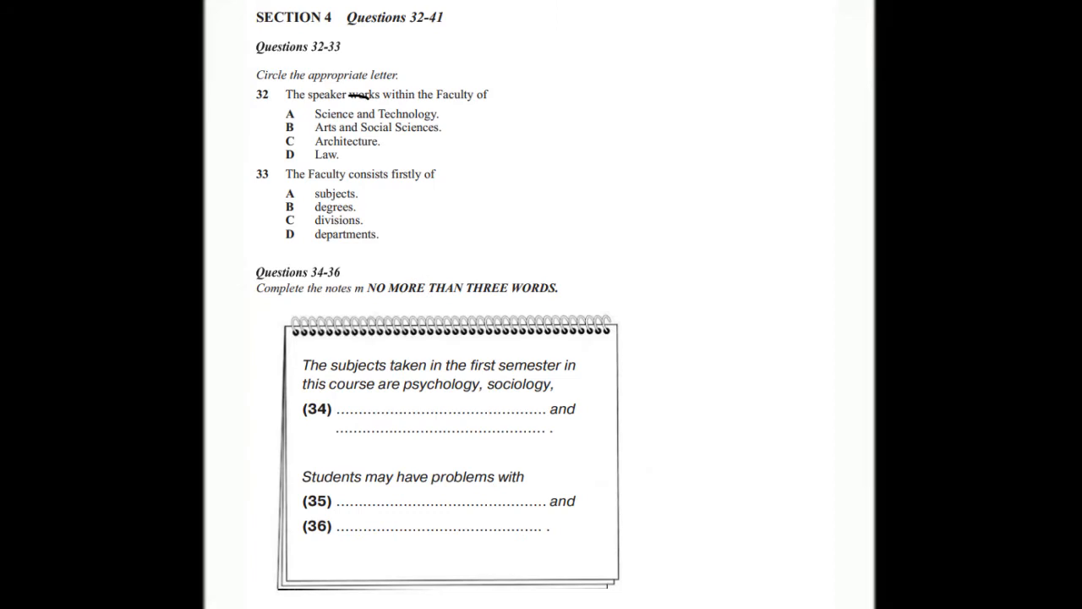